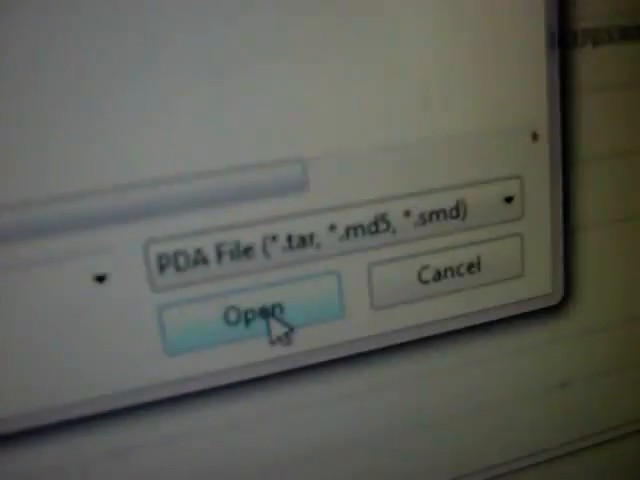
# Choose the stock firmware .tar/.md5 file as Odin's PDA file
pyautogui.click(253, 315)
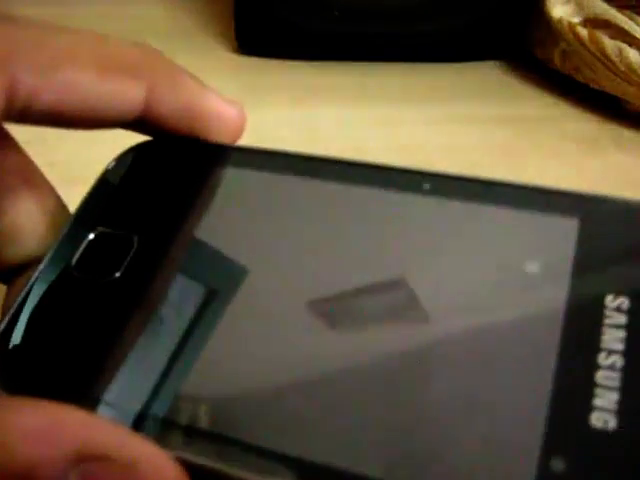
# Power on the flashed Galaxy Y and let it boot to the Samsung logo
pyautogui.click(95, 252)
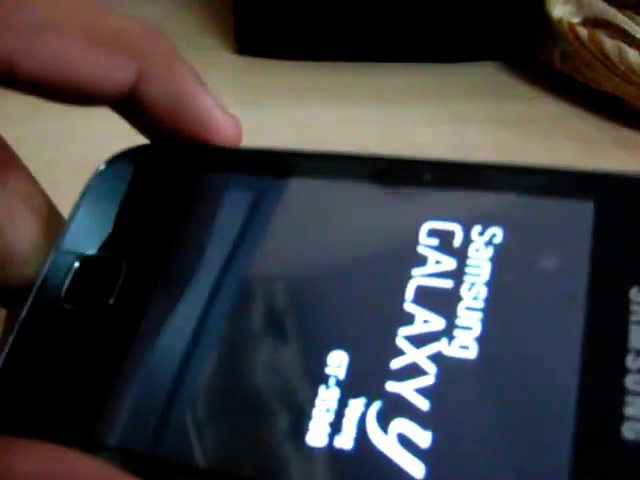